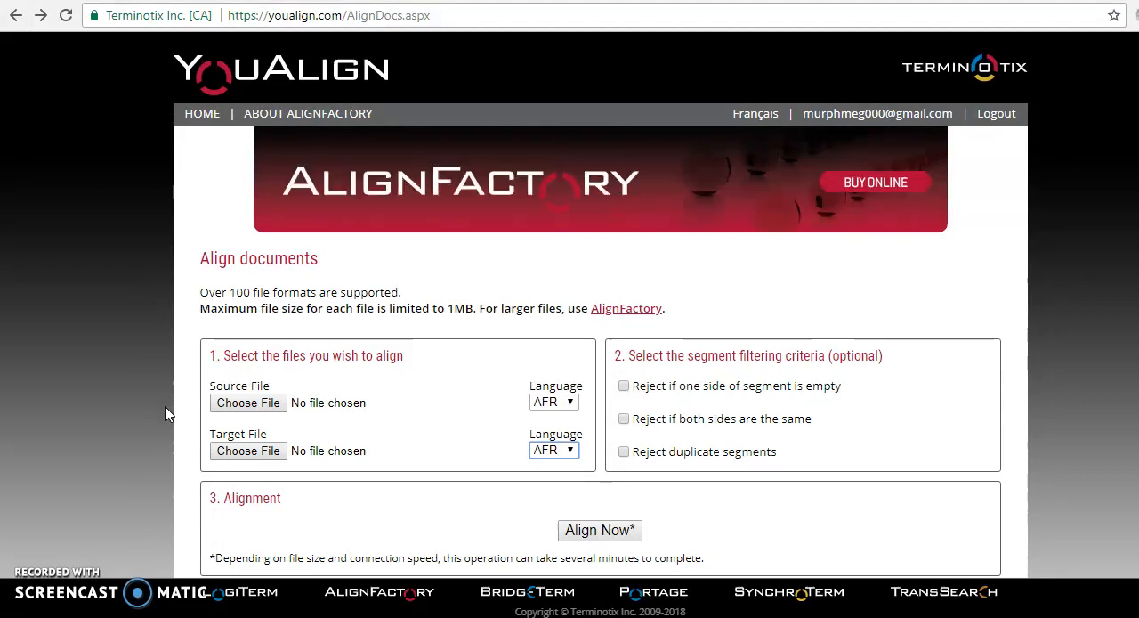
mouse_move(299, 75)
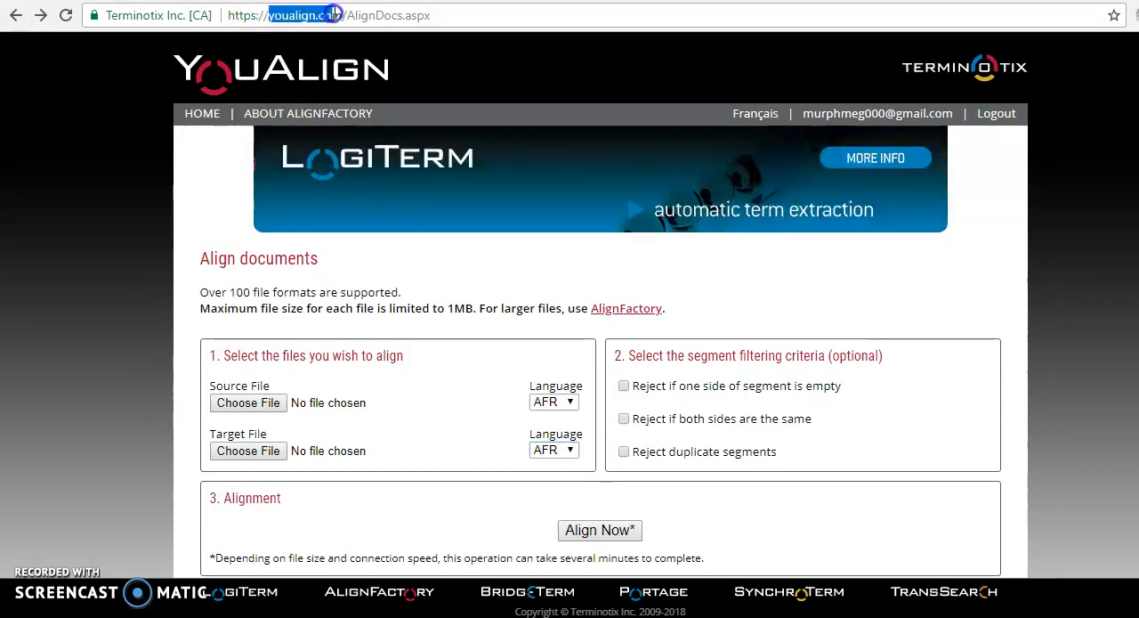
mouse_move(160, 221)
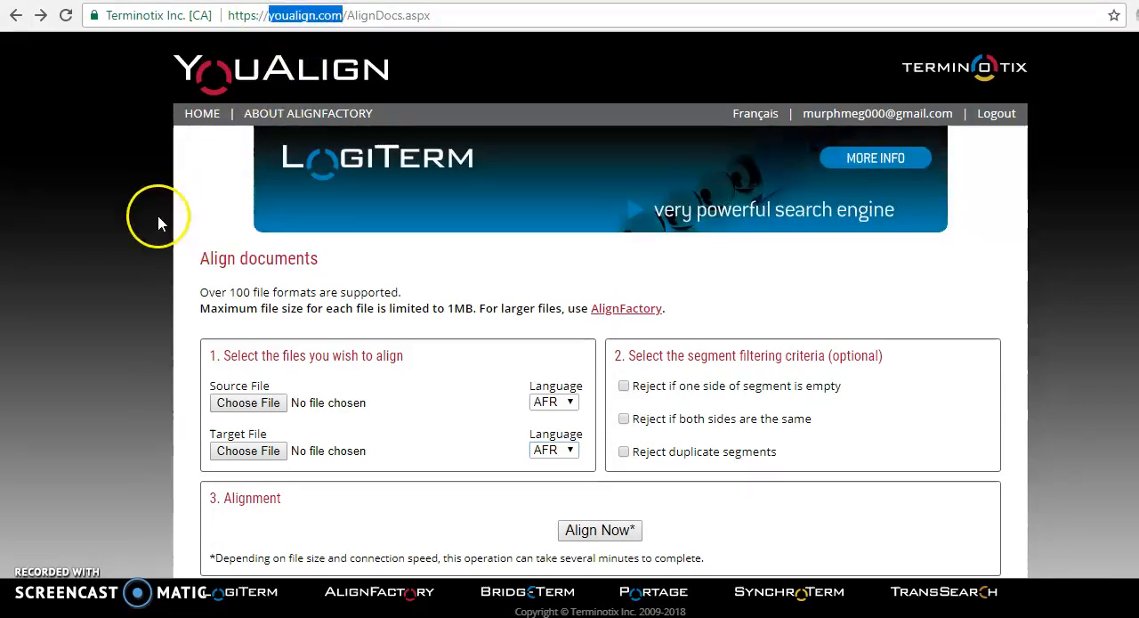
Load Source Text.docx as English (ENG) source and Target Text.docx as Spanish (ESP) target.
left_click(203, 114)
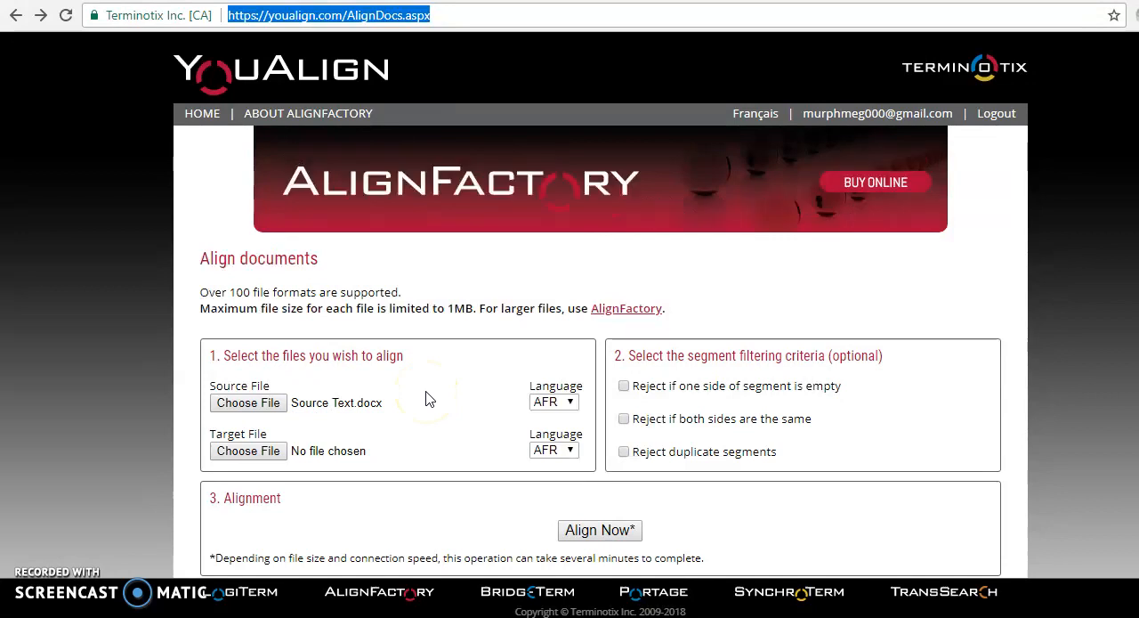
mouse_move(509, 406)
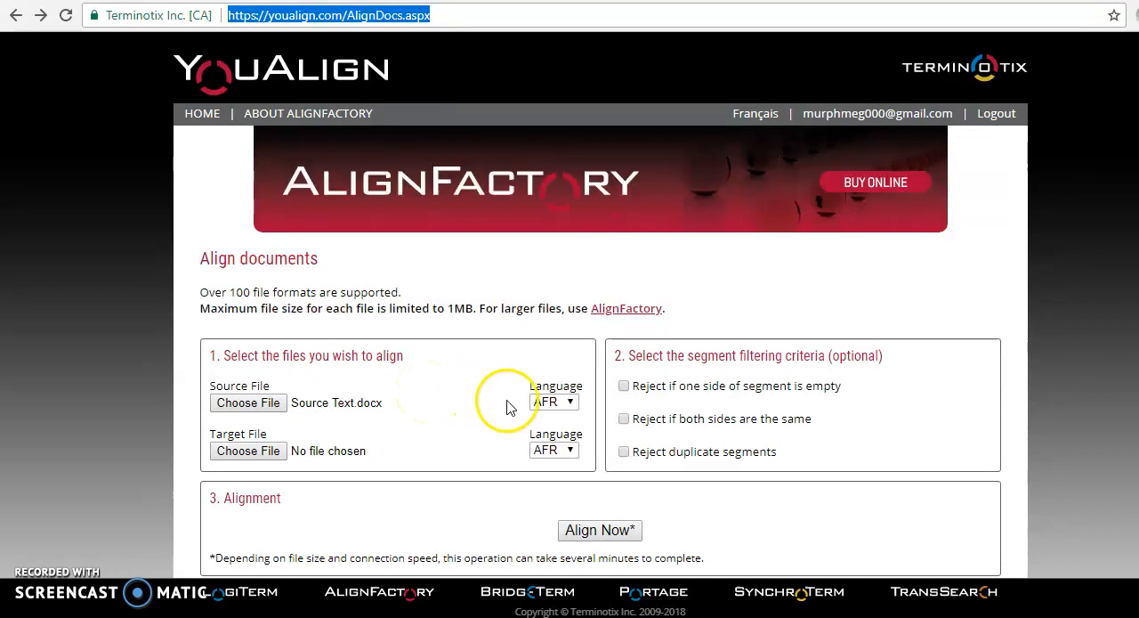
left_click(554, 402)
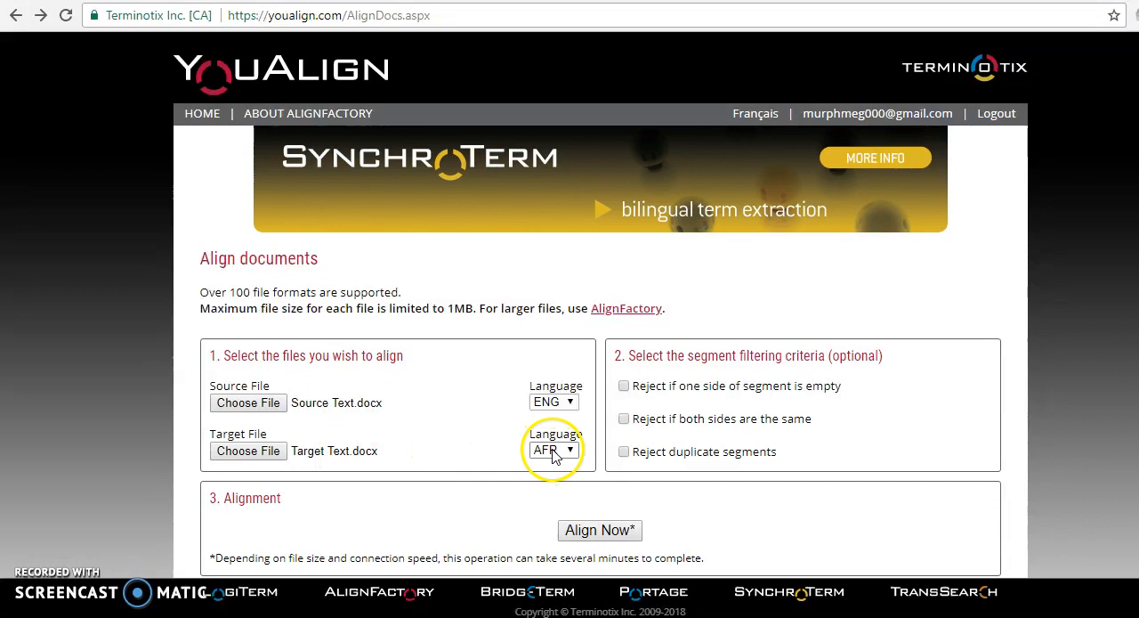
left_click(552, 448)
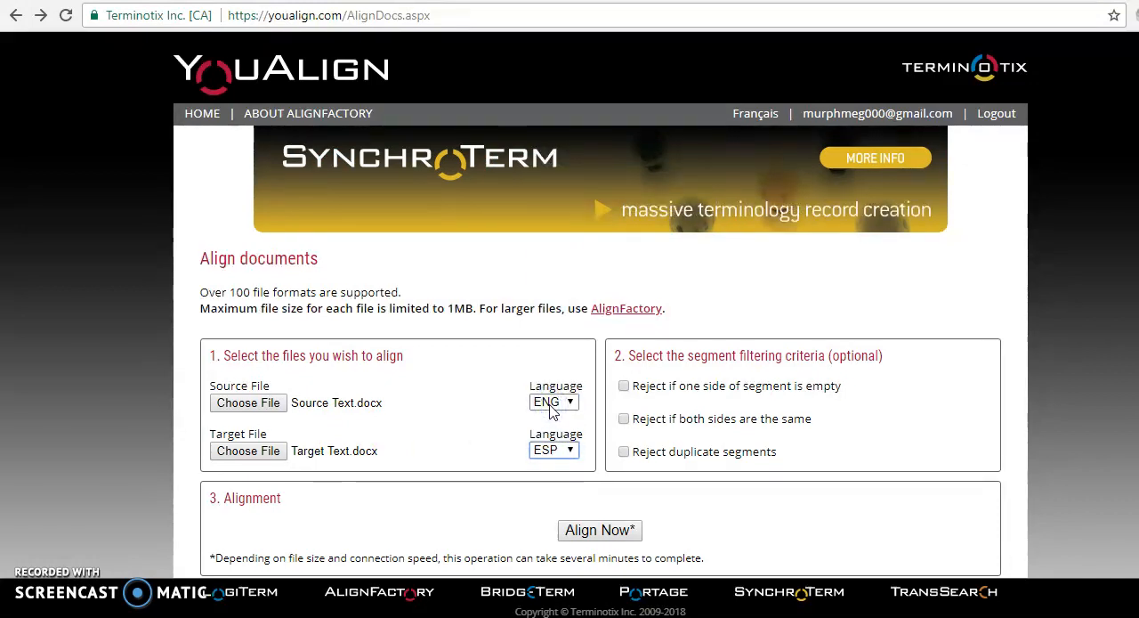
mouse_move(620, 374)
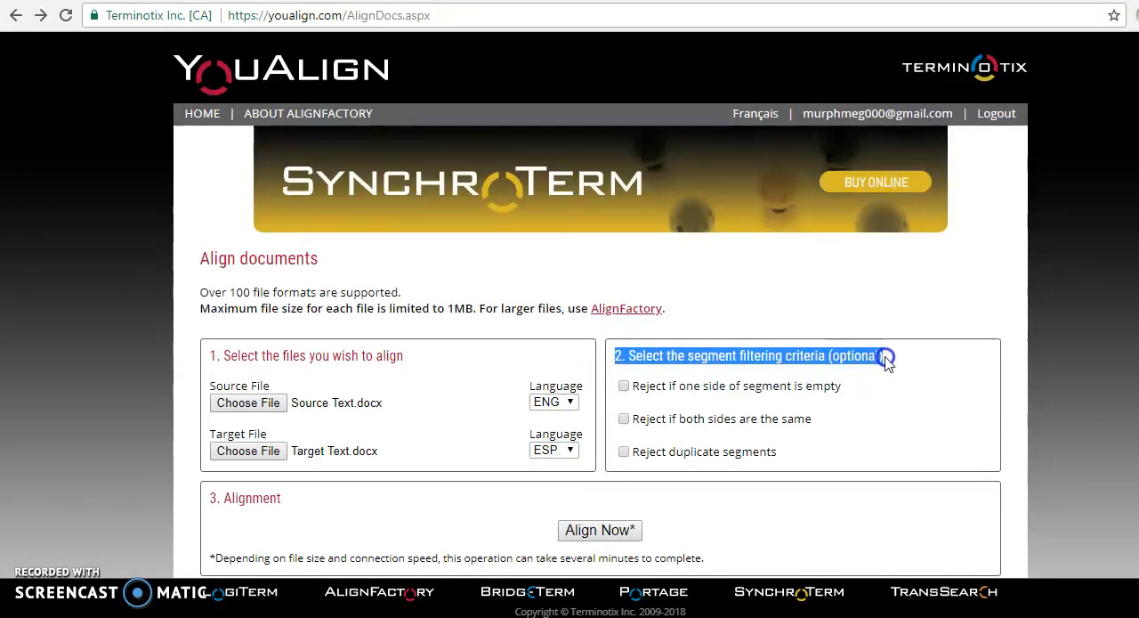
mouse_move(853, 392)
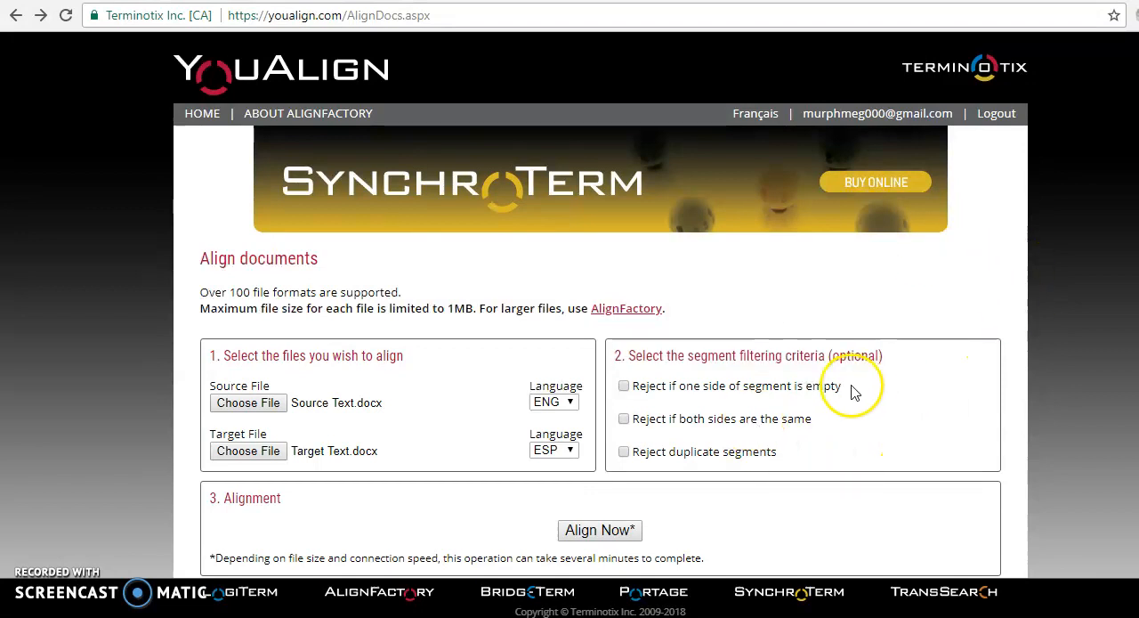
mouse_move(744, 409)
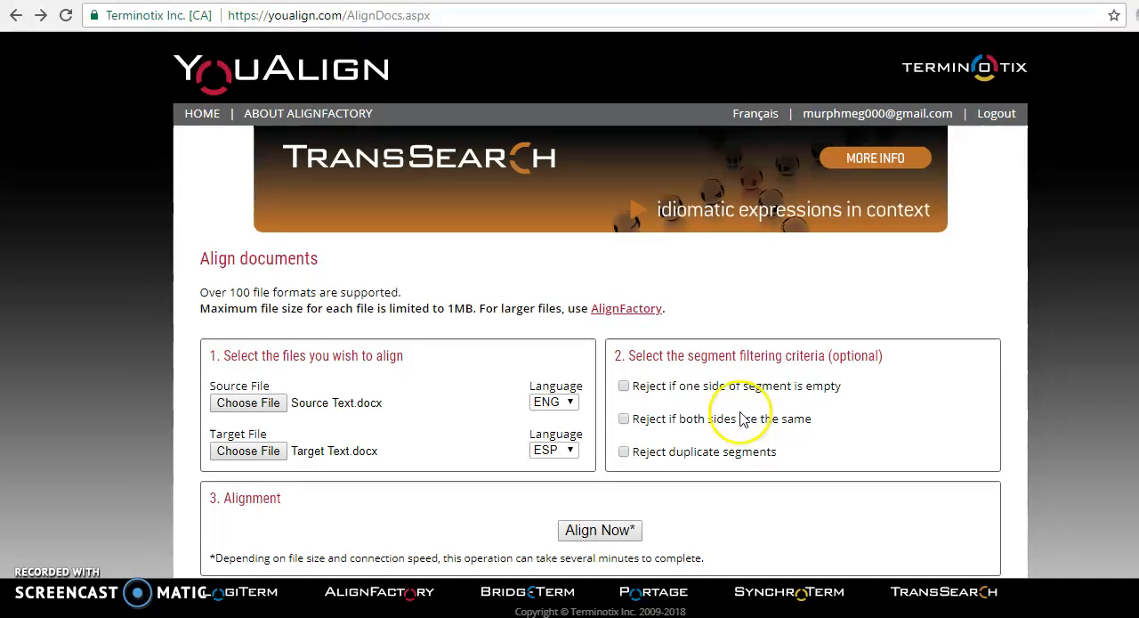
mouse_move(712, 512)
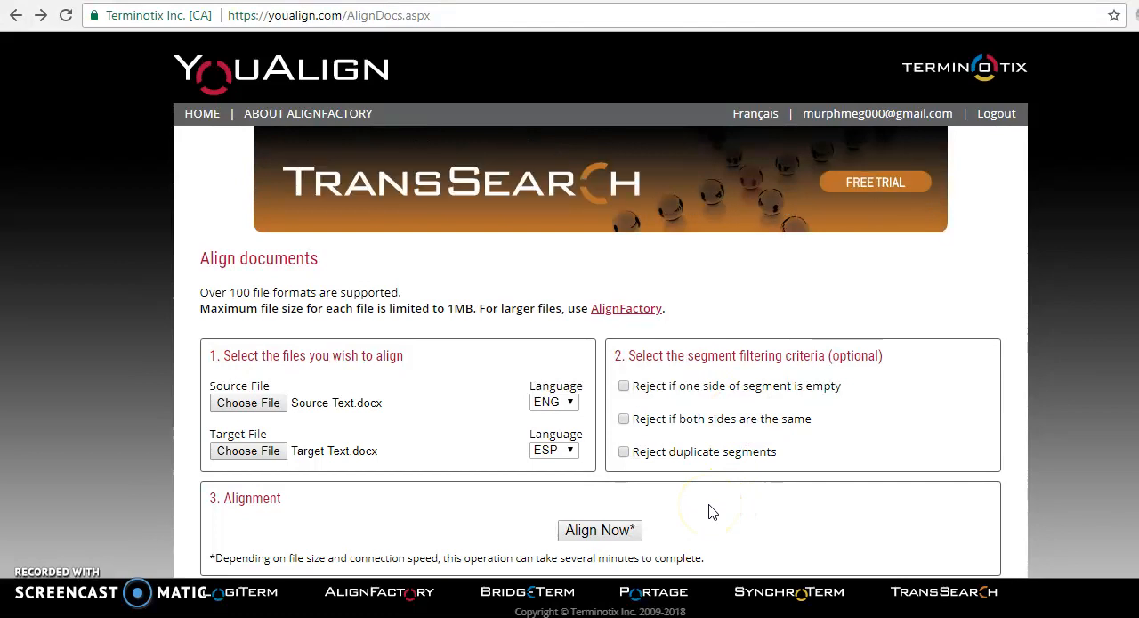
mouse_move(488, 520)
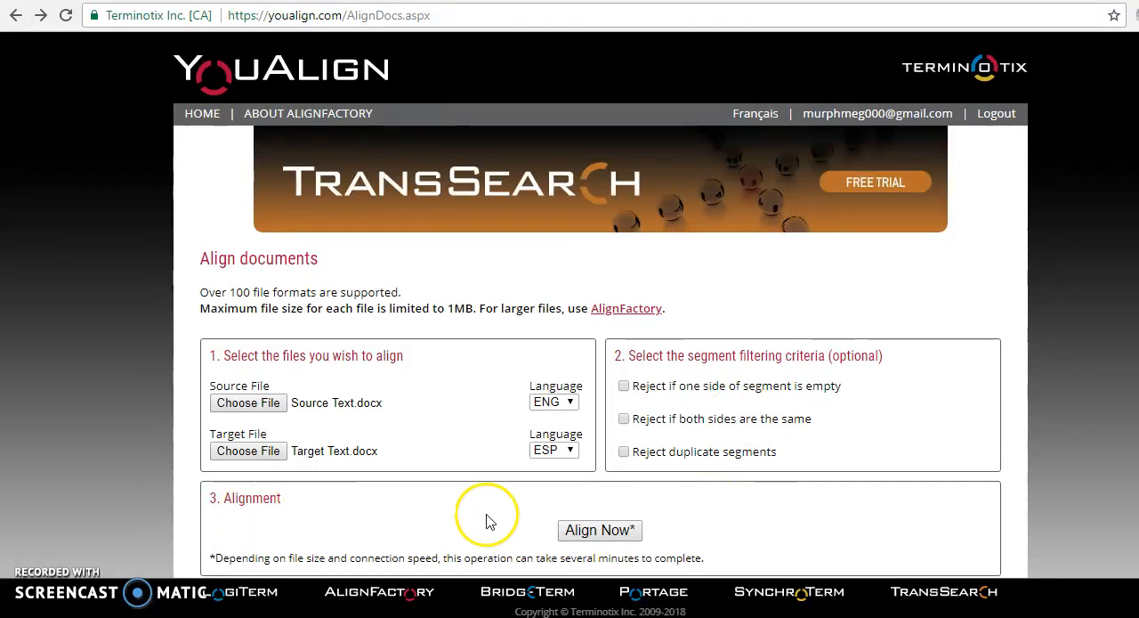
Run Align Now and view the English–Spanish sentence alignment preview.
left_click(600, 531)
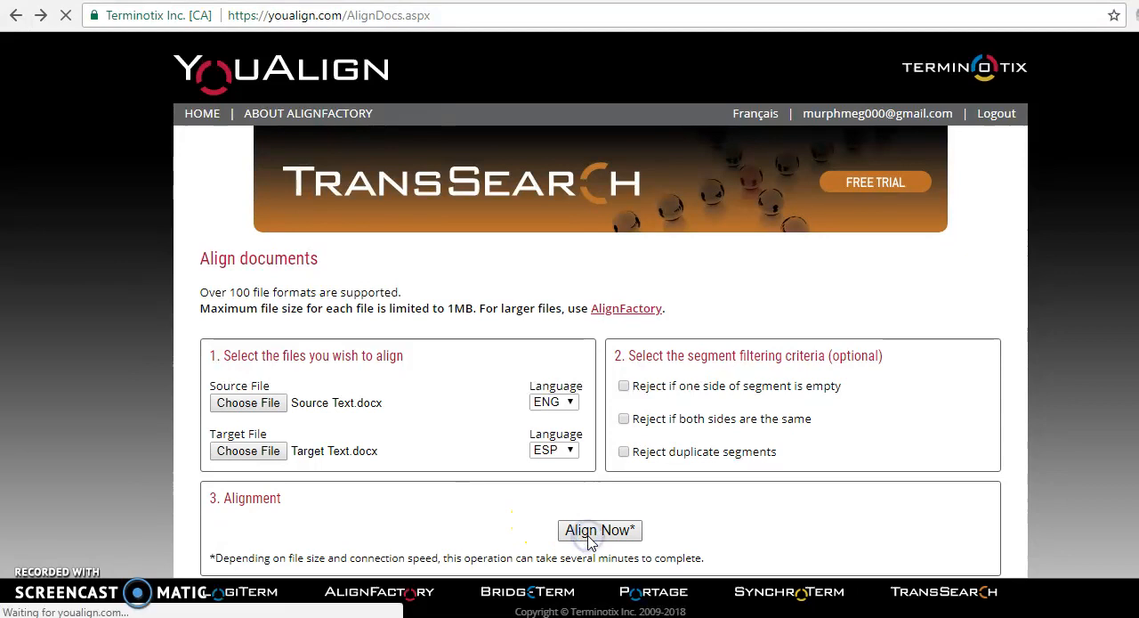
left_click(600, 531)
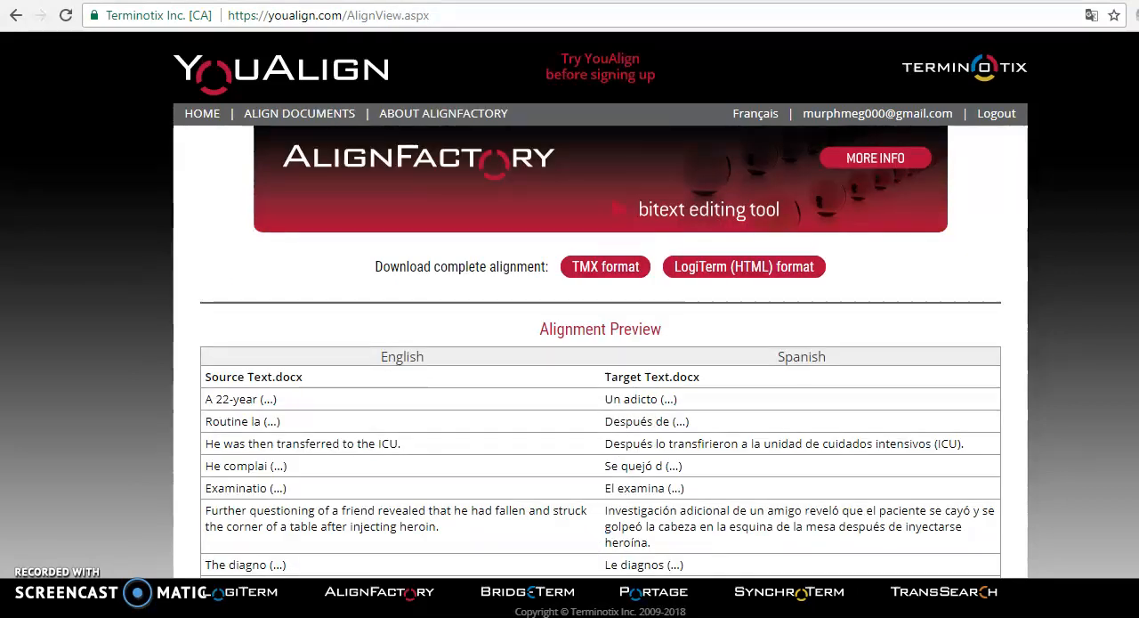
scroll("down", 3)
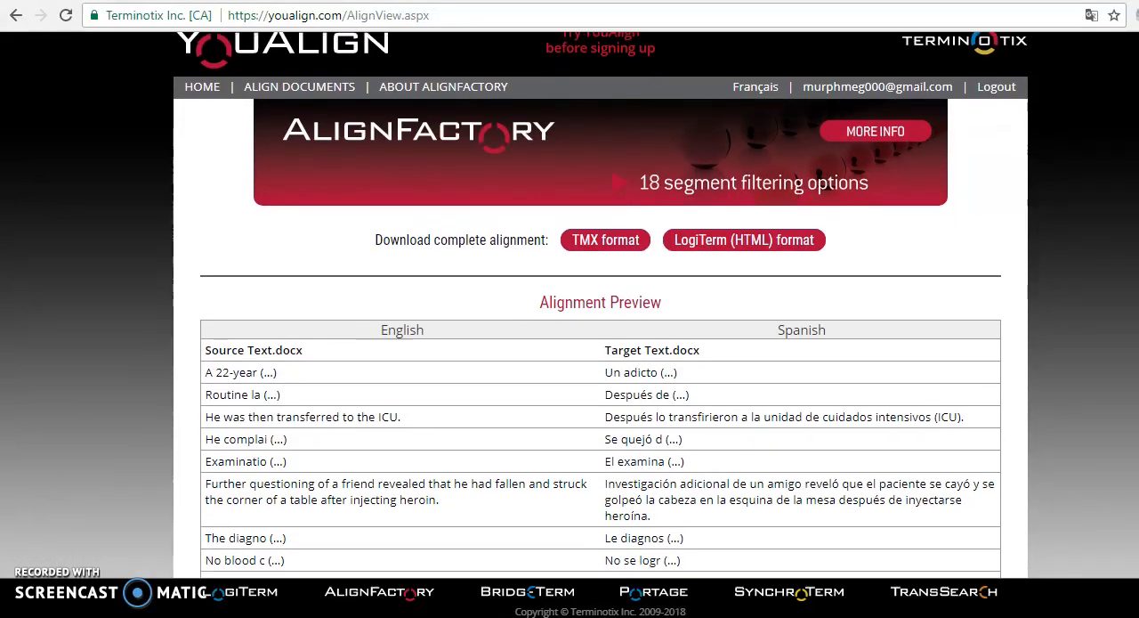
scroll("down", 3)
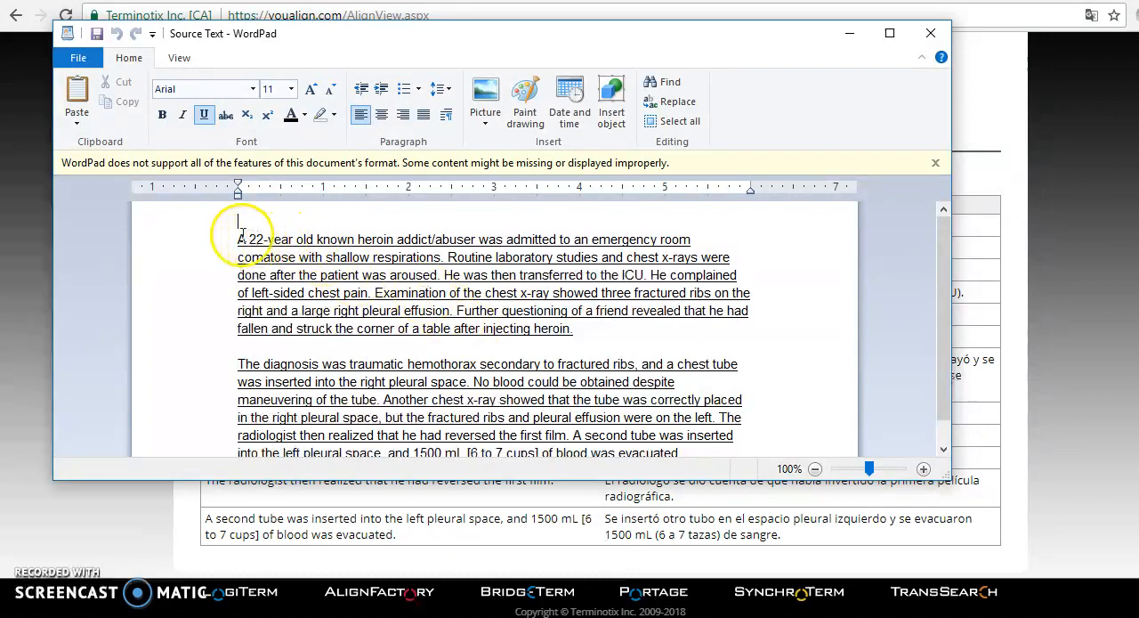
Review the opening sentences of the source and target documents in WordPad, then minimize both.
left_click_drag(238, 238, 691, 239)
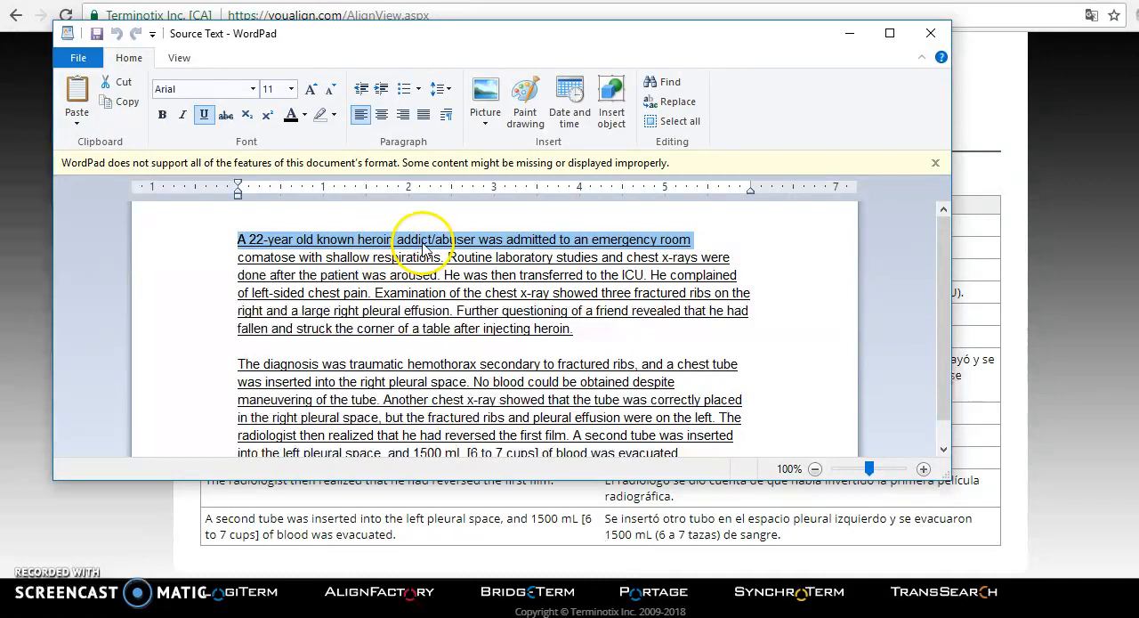
mouse_move(846, 39)
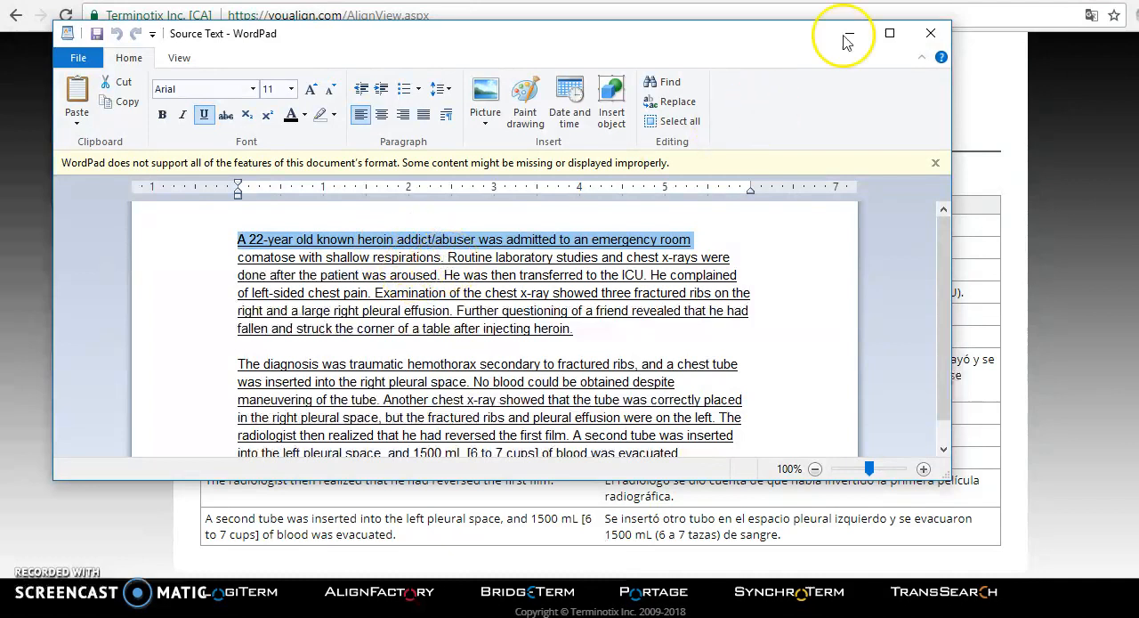
left_click(931, 32)
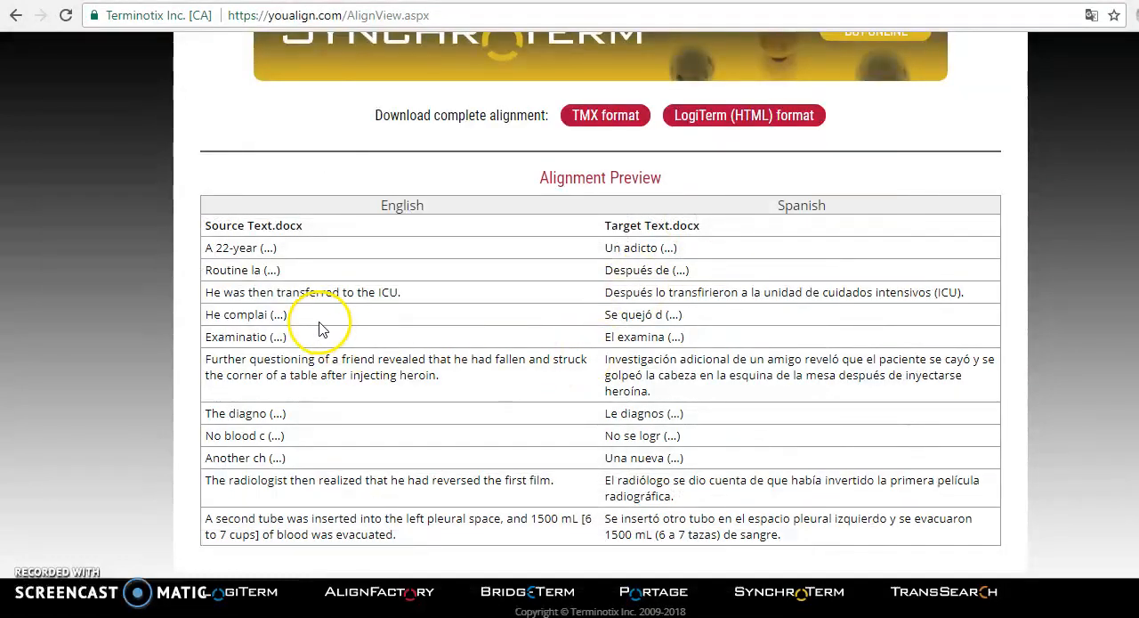
double_click(240, 248)
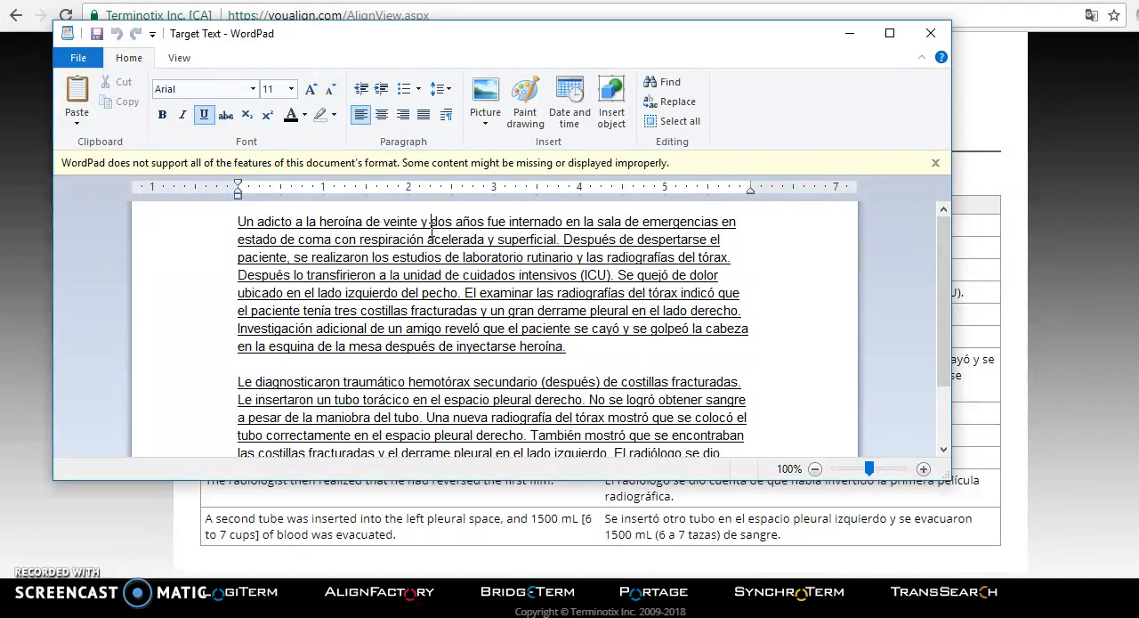
mouse_move(849, 32)
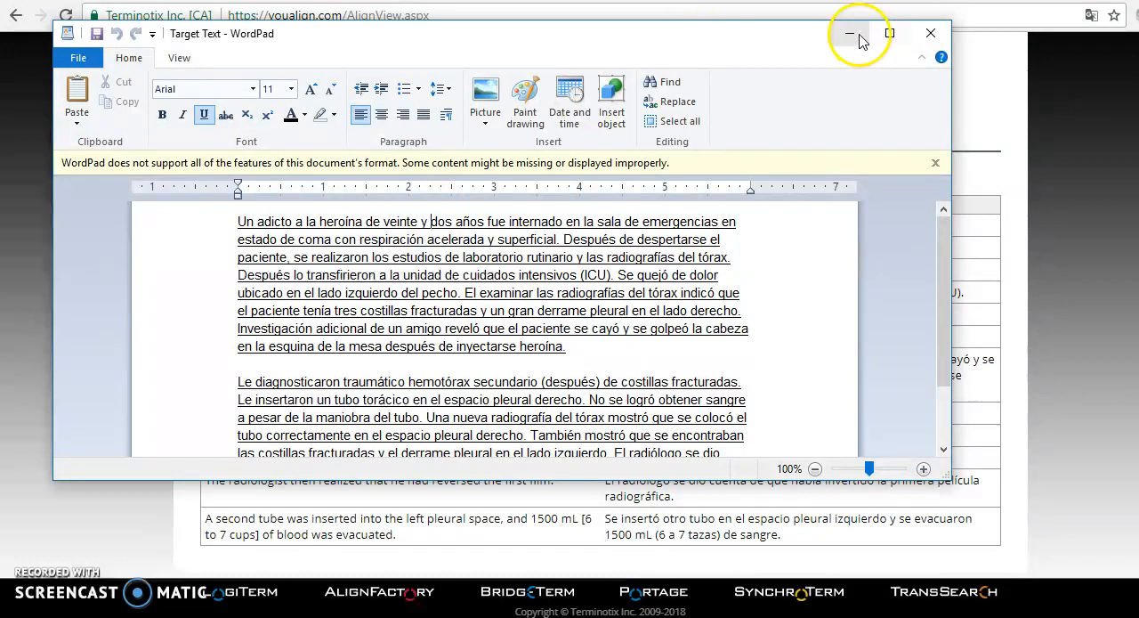
left_click(849, 32)
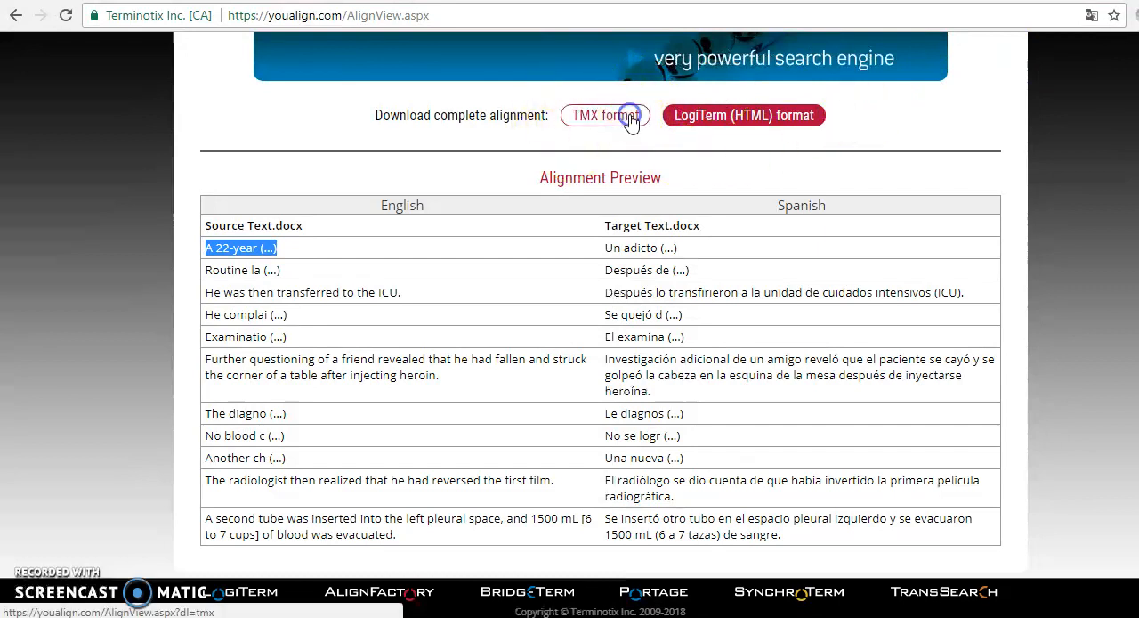
Download the complete alignment in TMX format and as LogiTerm HTML.
left_click(605, 114)
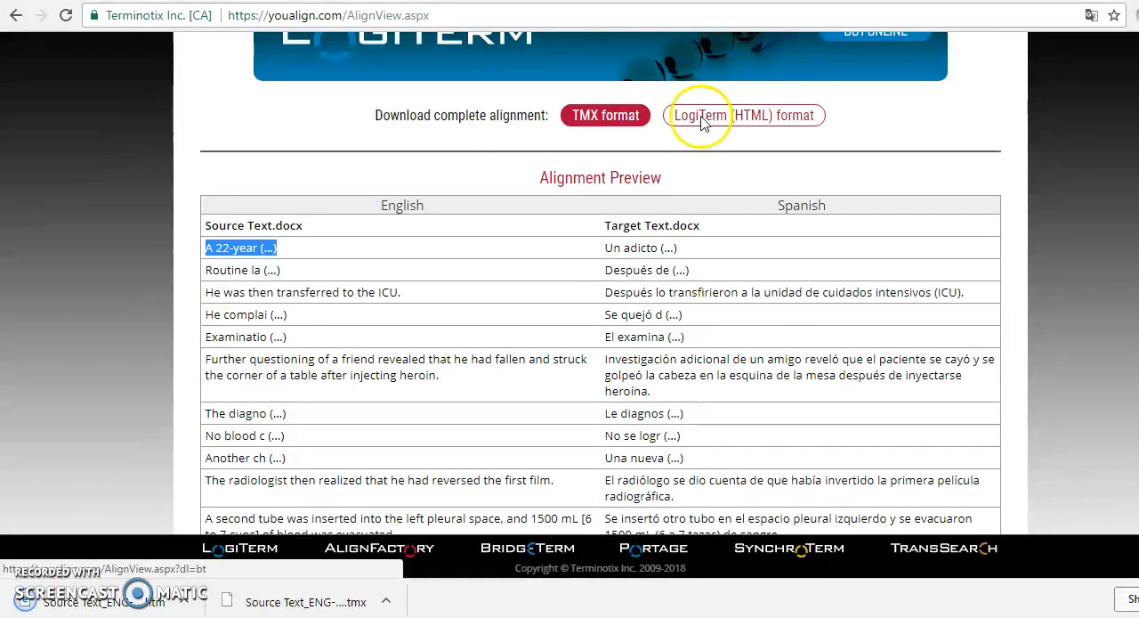
left_click(744, 114)
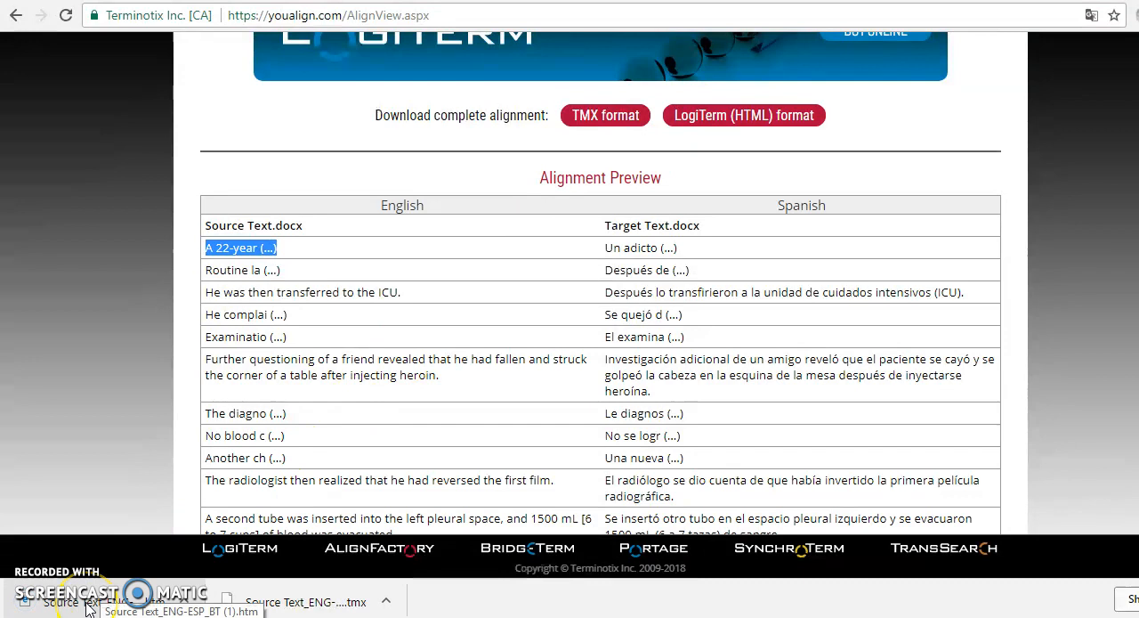